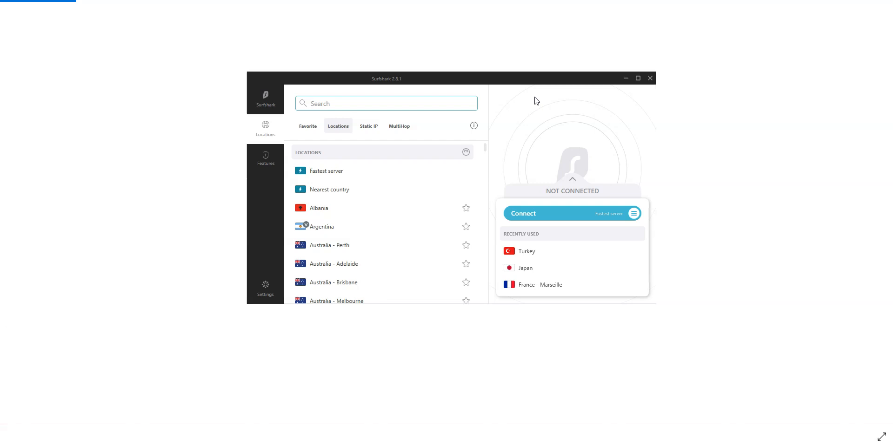
mouse_move(427, 197)
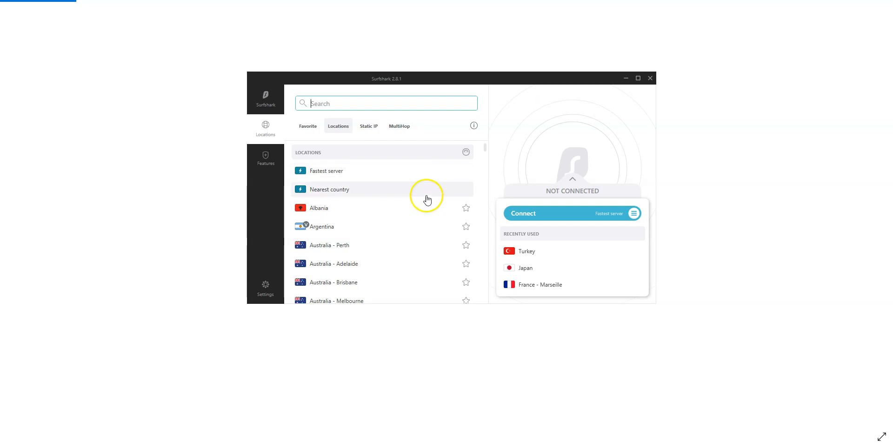
Connect the VPN to the United States – New York server from the Locations list.
scroll(down, 3)
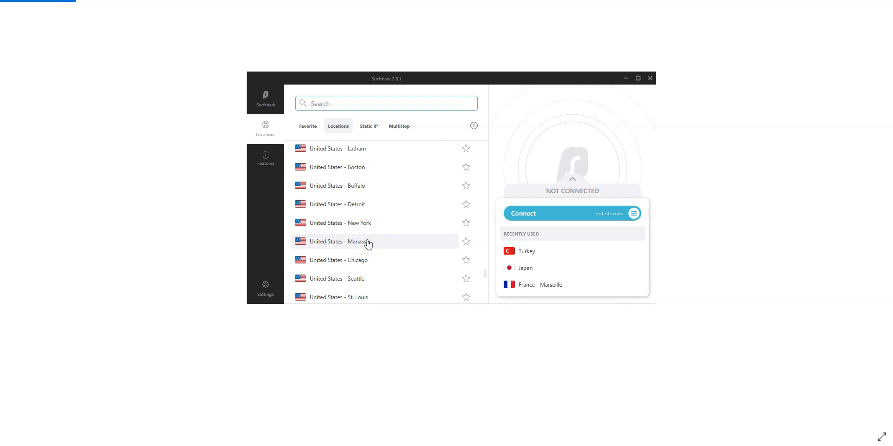
click(365, 224)
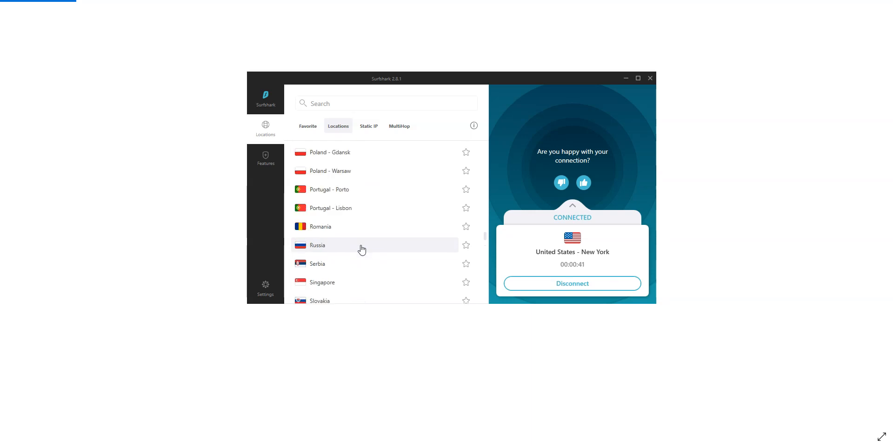
scroll(down, 3)
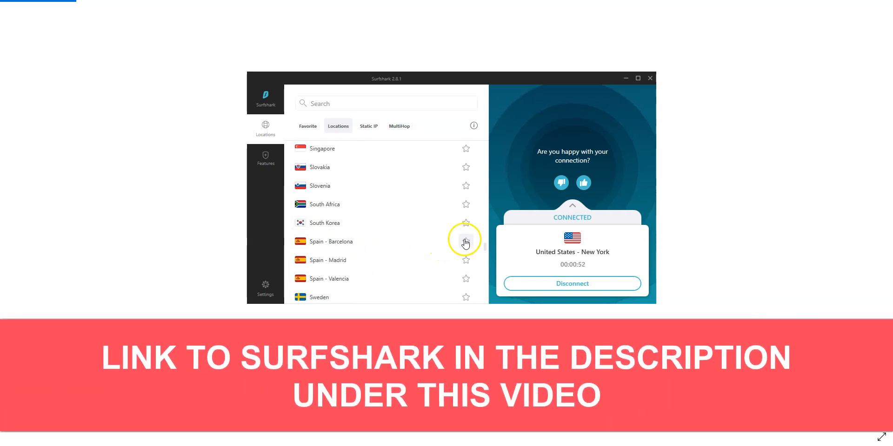
mouse_move(307, 127)
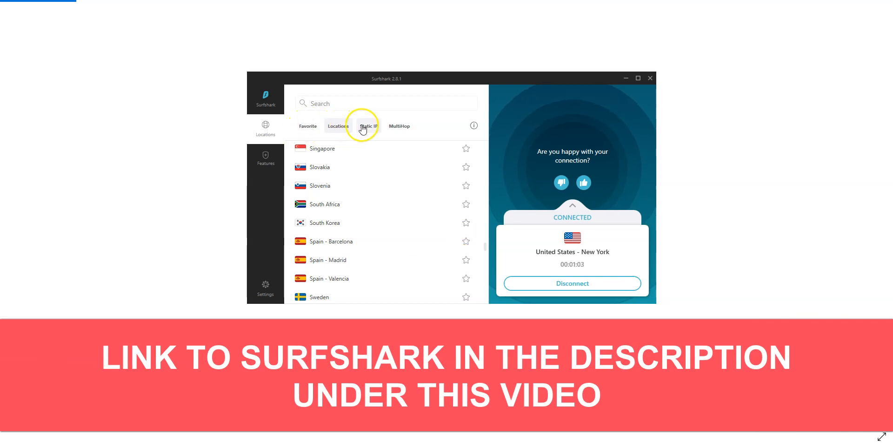
Browse the Static IP servers, then switch to the MultiHop server pairs.
click(369, 126)
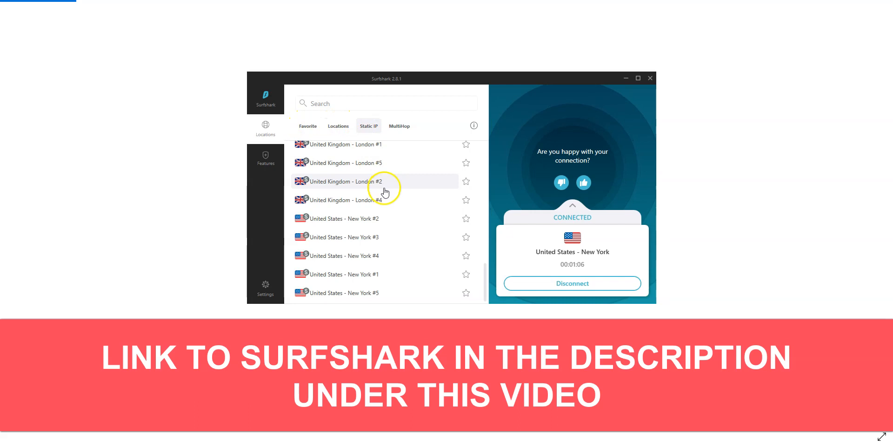
scroll(down, 3)
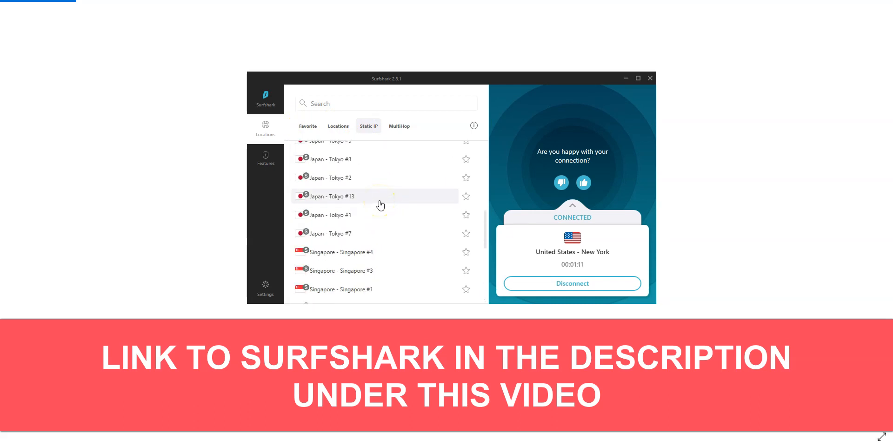
click(399, 127)
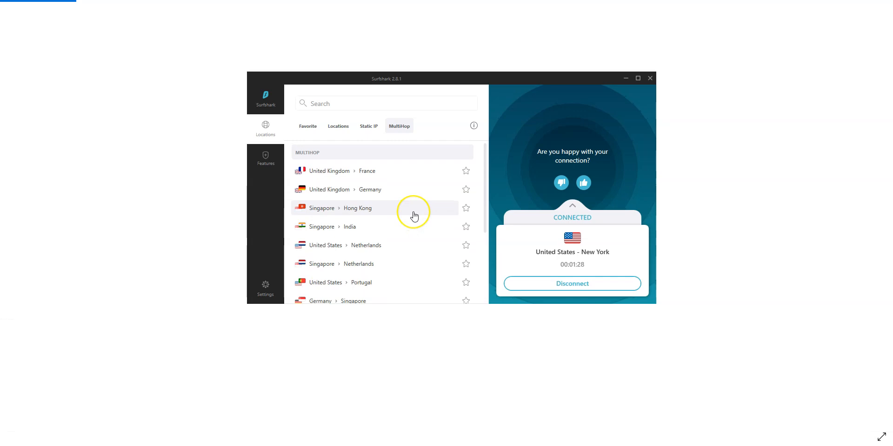
mouse_move(415, 216)
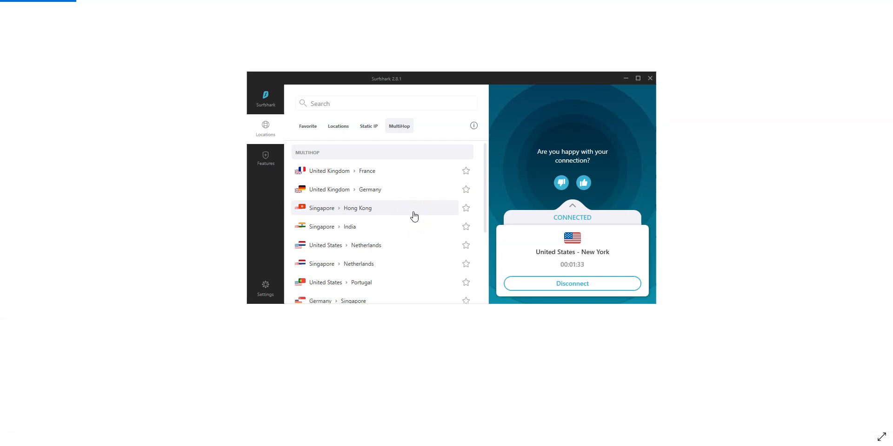
Review the regular locations around the Canada entries, then show the Static IP servers again.
click(338, 126)
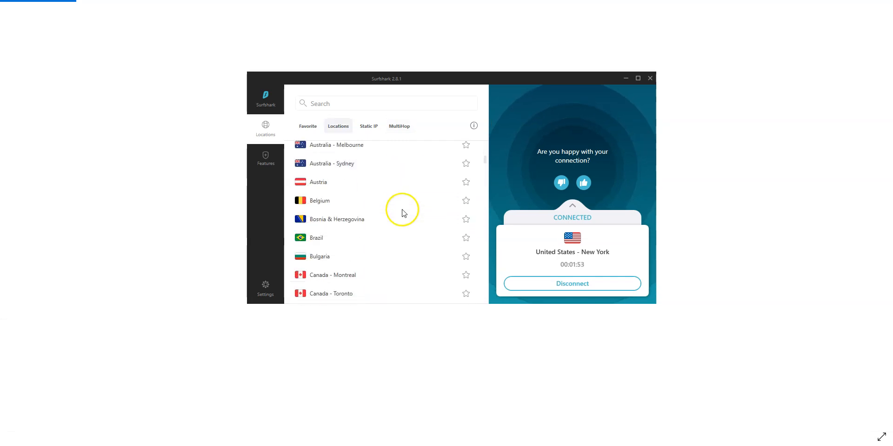
scroll(down, 3)
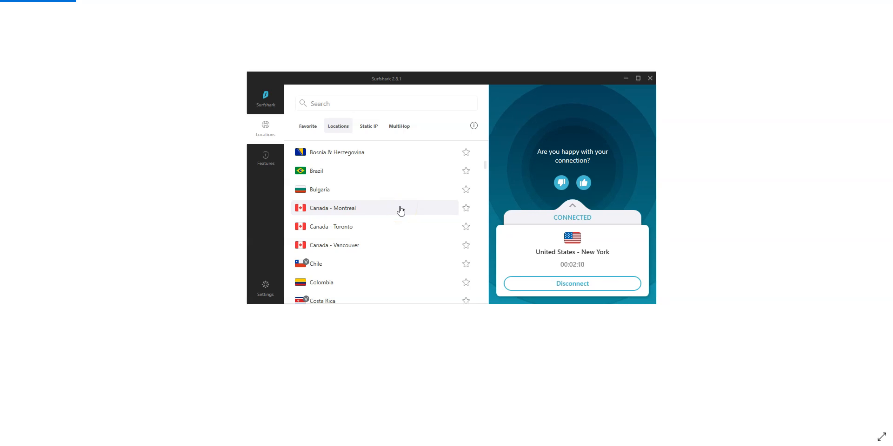
click(368, 127)
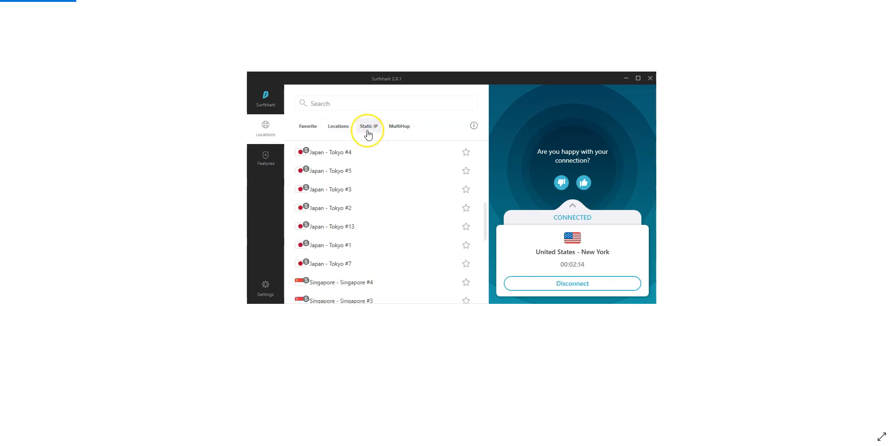
click(265, 158)
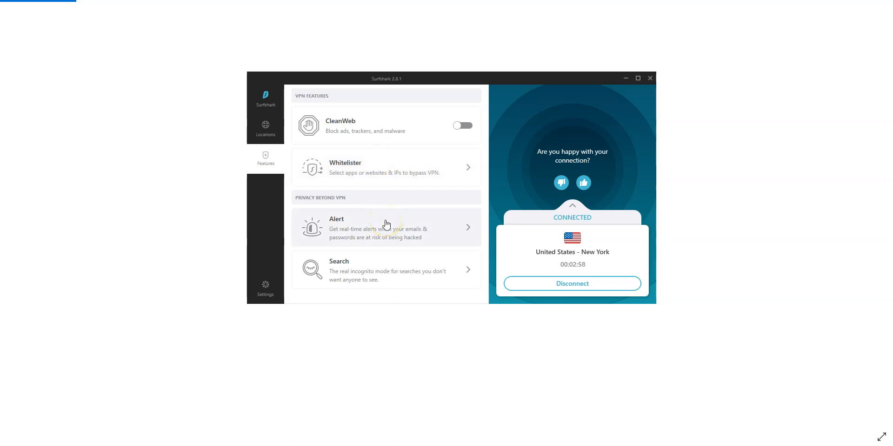
mouse_move(404, 266)
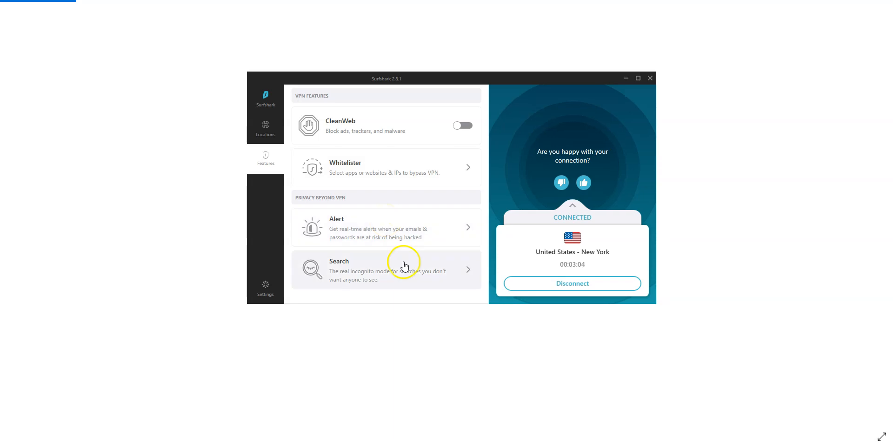
mouse_move(385, 264)
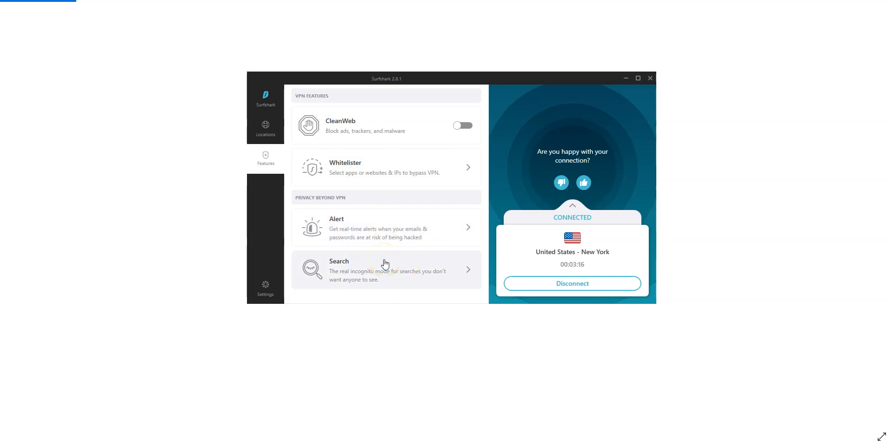
Go to the app settings page showing version 2.8.1, dark mode and language options.
click(266, 288)
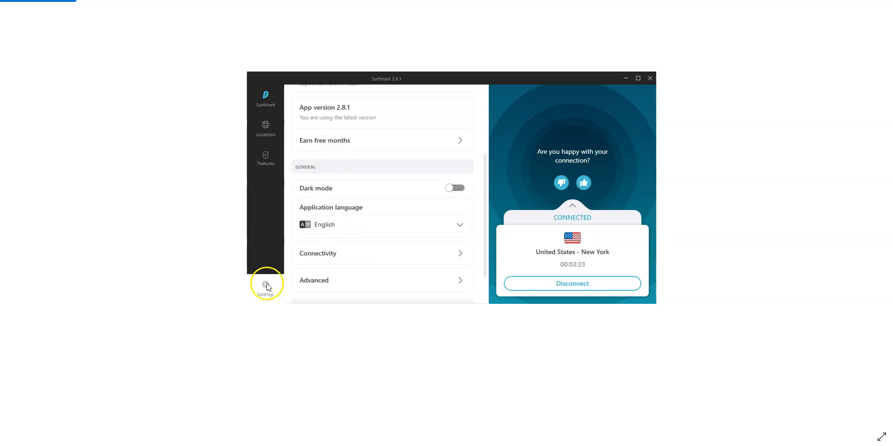
mouse_move(413, 260)
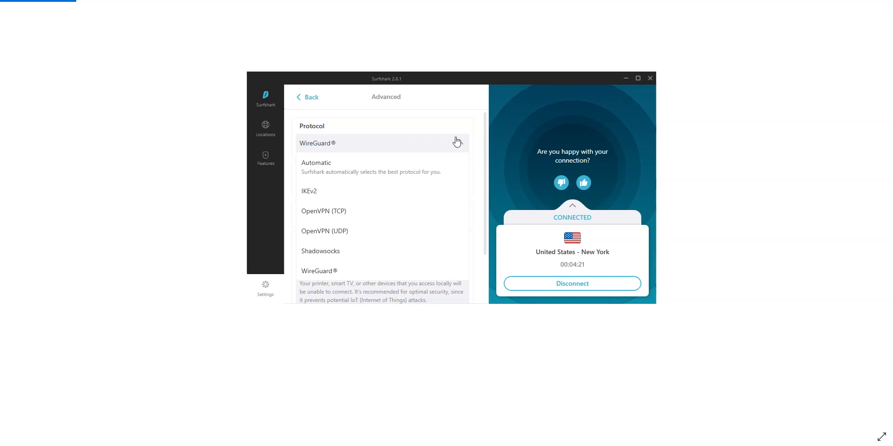
Keep WireGuard as the connection protocol and return to the server locations list.
click(382, 143)
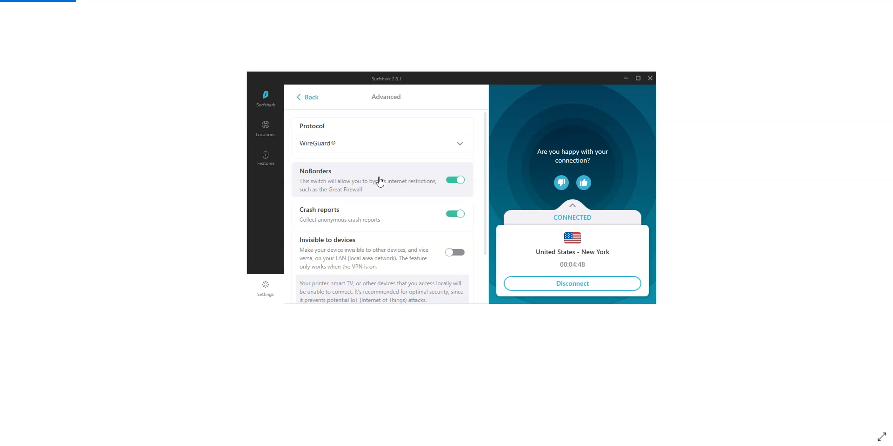
click(266, 129)
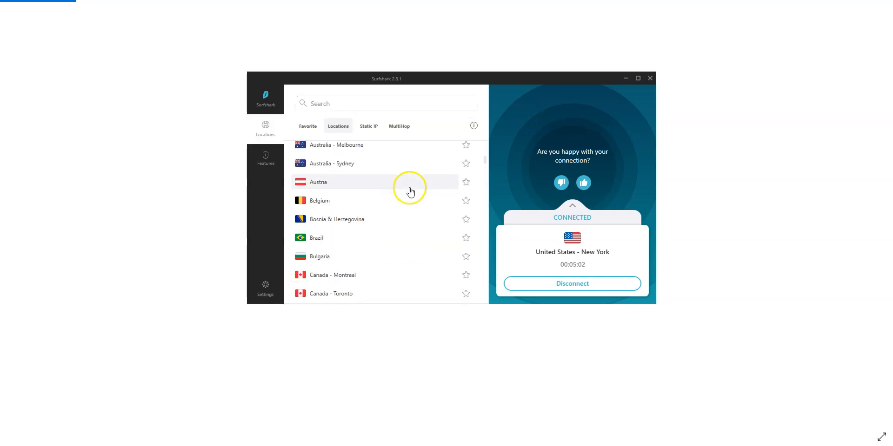
scroll(down, 3)
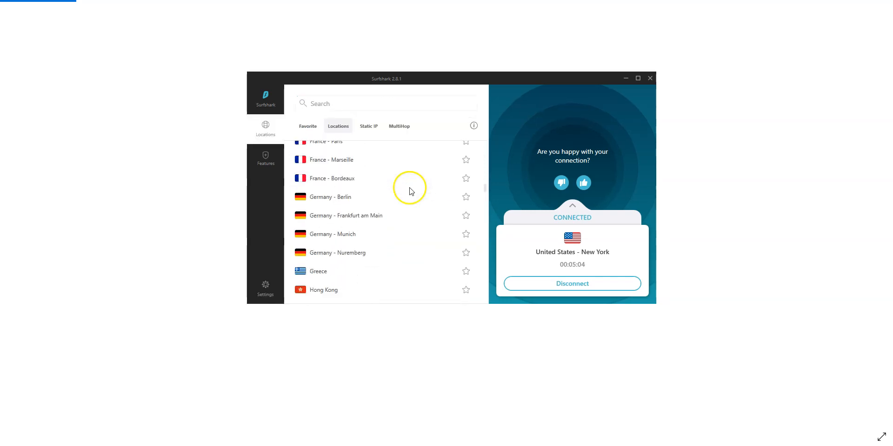
scroll(down, 3)
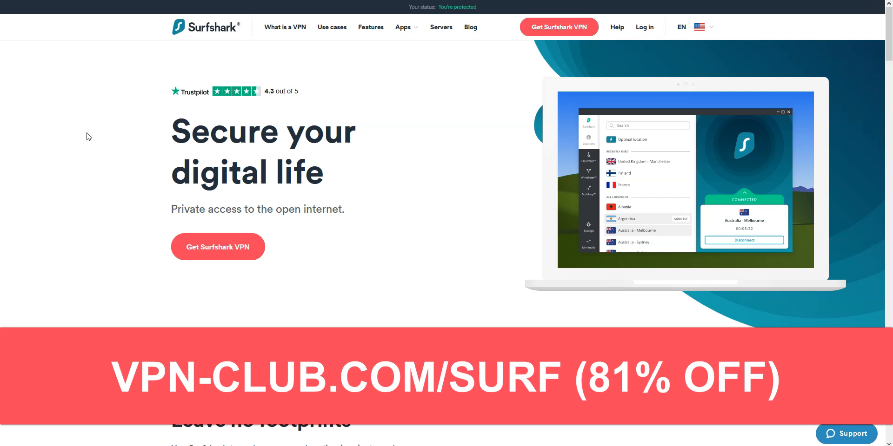
Reach the Choose a plan page via the Apps menu, showing the 24-month plan at USD 2.49/mo.
click(403, 27)
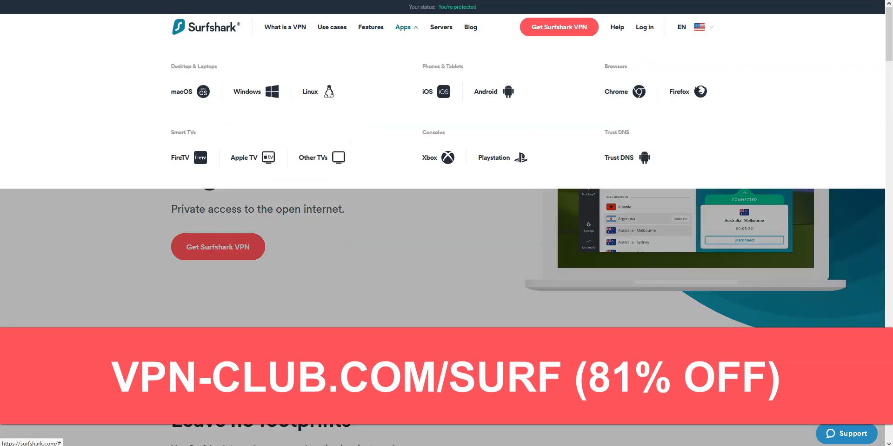
click(217, 247)
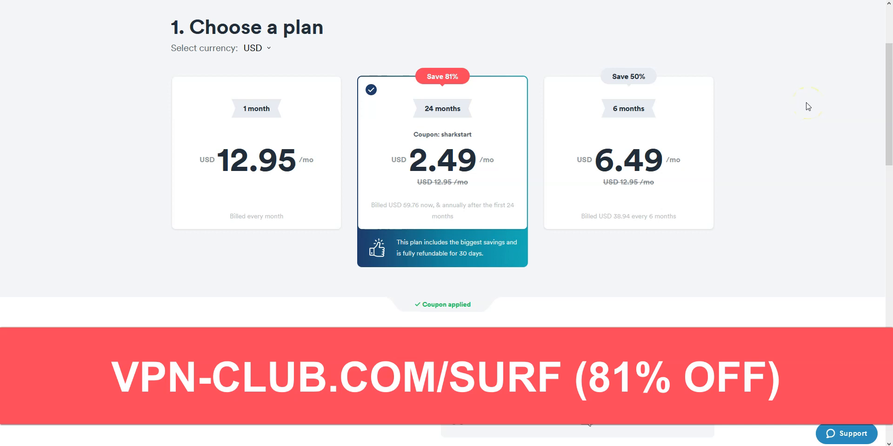
mouse_move(807, 106)
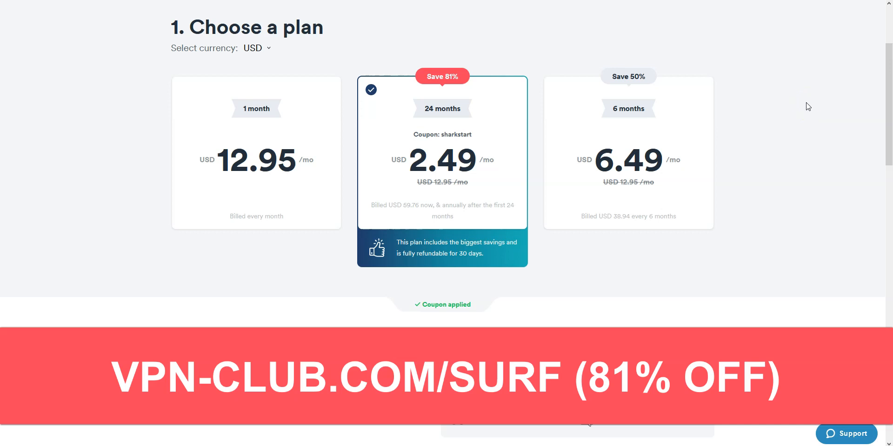